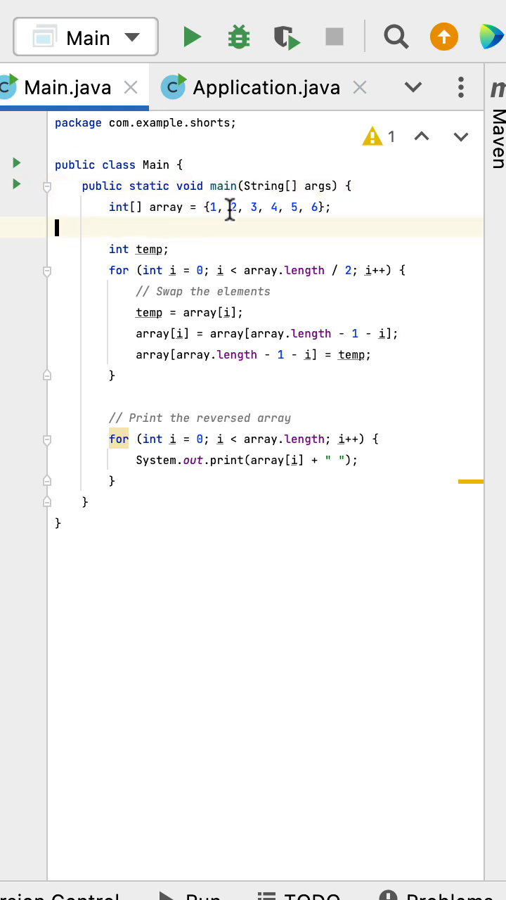
pyautogui.moveTo(190, 217)
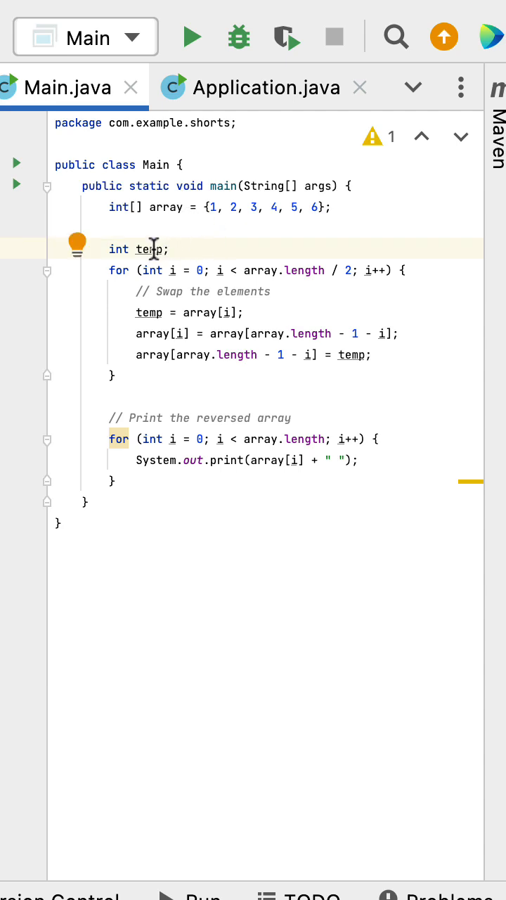
pyautogui.moveTo(128, 273)
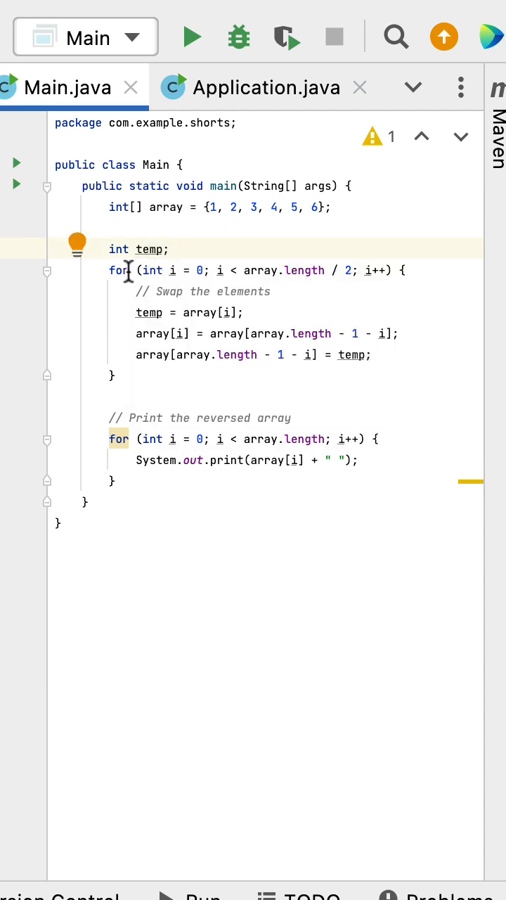
pyautogui.moveTo(110, 287)
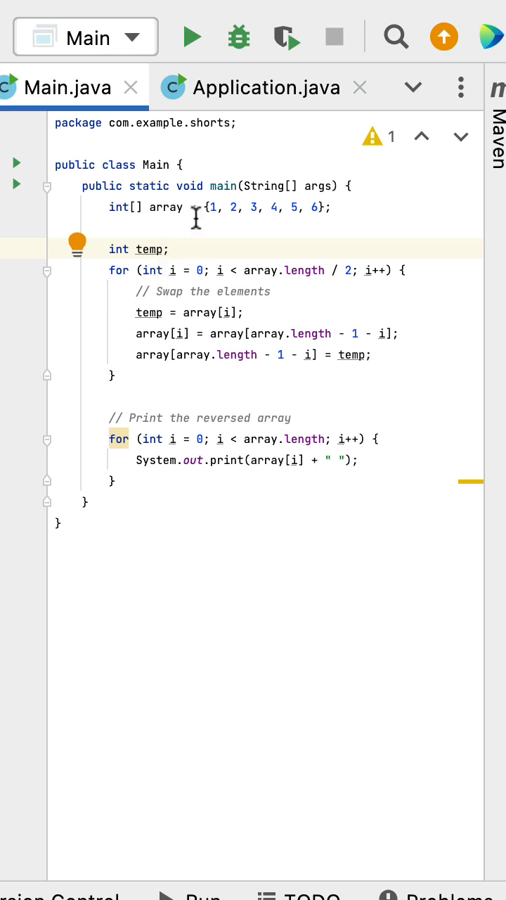
pyautogui.moveTo(179, 270)
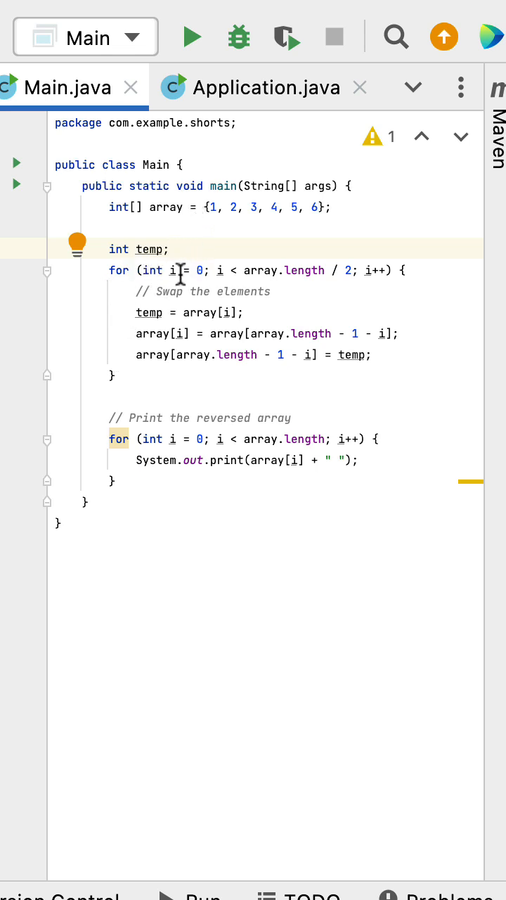
pyautogui.moveTo(320, 277)
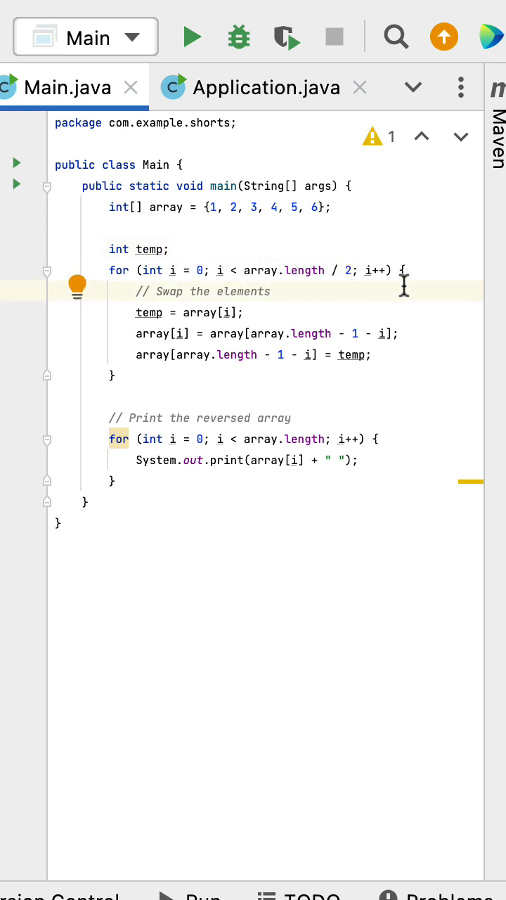
pyautogui.moveTo(175, 329)
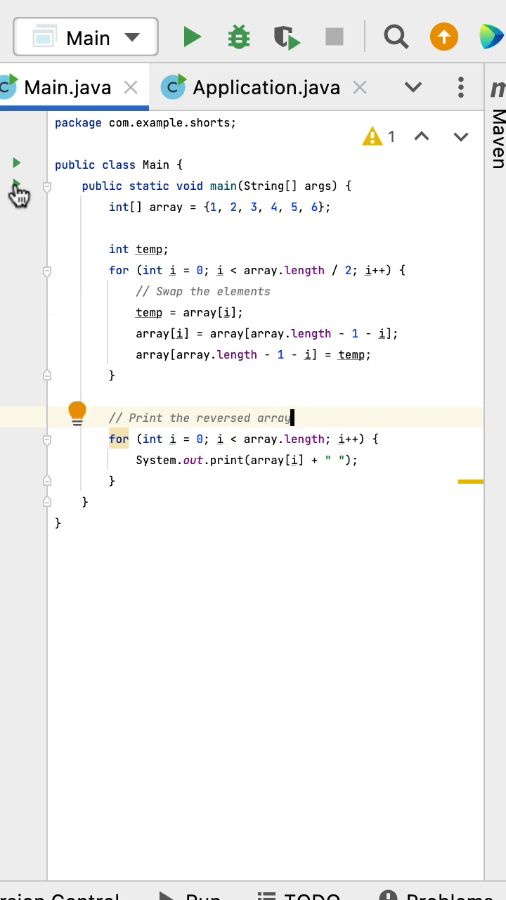
# Run the Main class to print the reversed array 6 5 4 3 2 1.
pyautogui.click(191, 37)
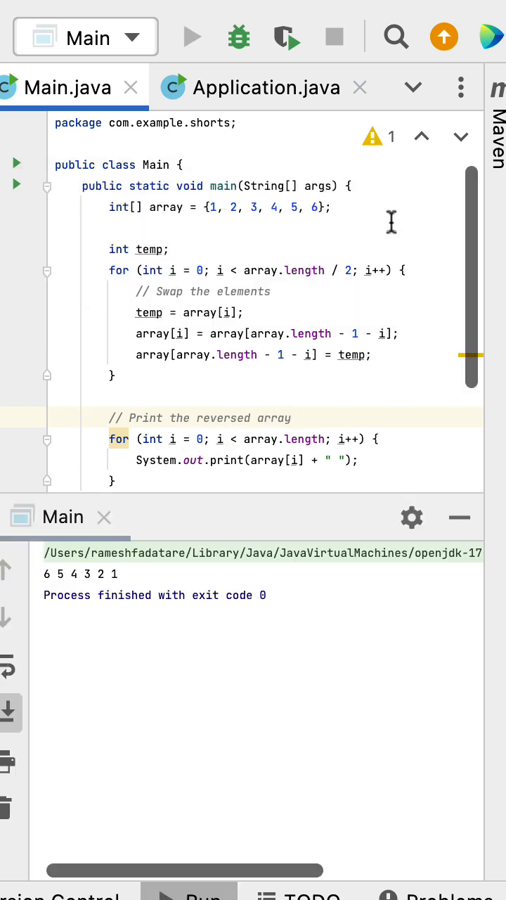